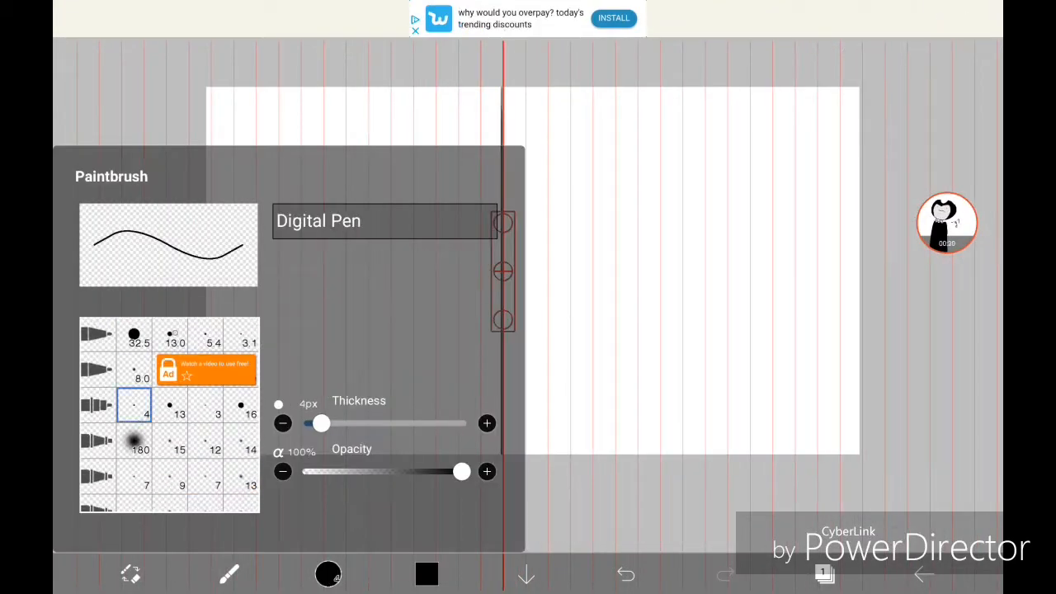
Choose a thin Digital Pen brush and close the Brush panel.
{"action": "left_click", "coordinate": [941, 58]}
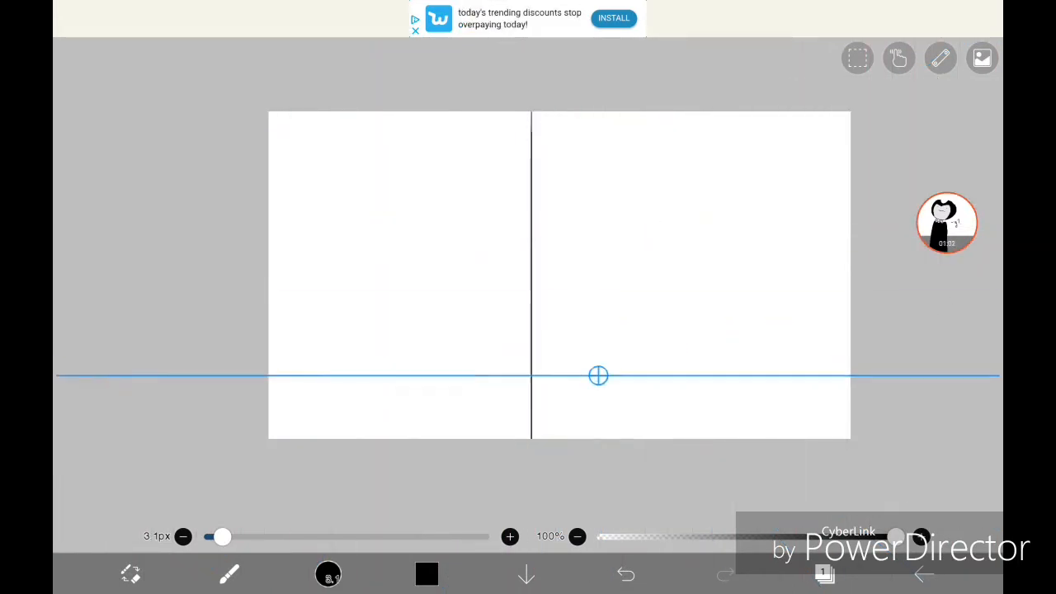
Draw and fill the mirrored line art of both girls, their halos and hearts.
{"action": "left_click", "coordinate": [940, 58]}
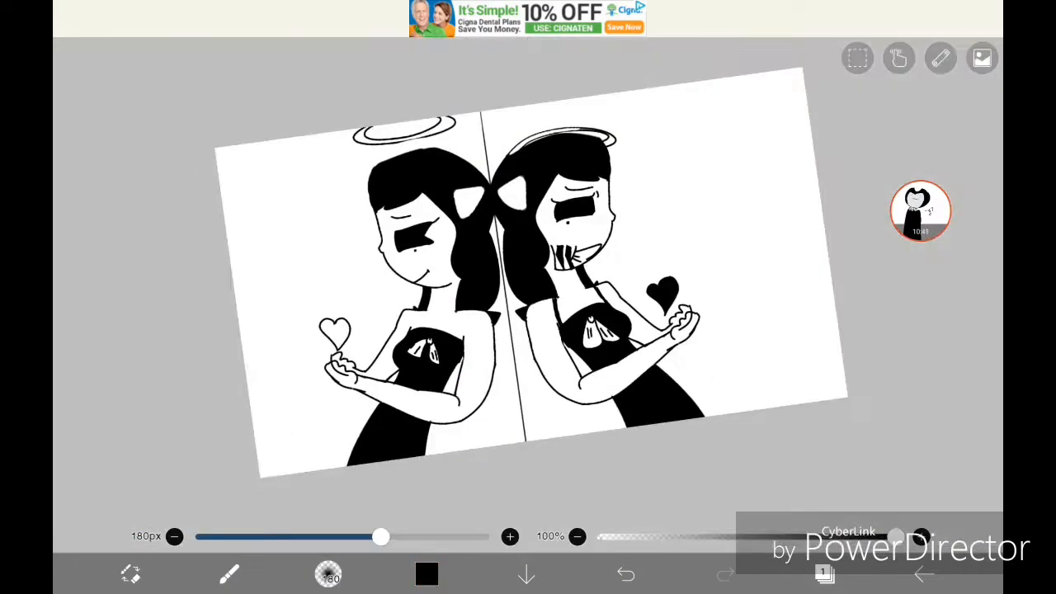
Paint a soft dark pinkish-grey gradient on a layer beneath the line art.
{"action": "left_click", "coordinate": [427, 573]}
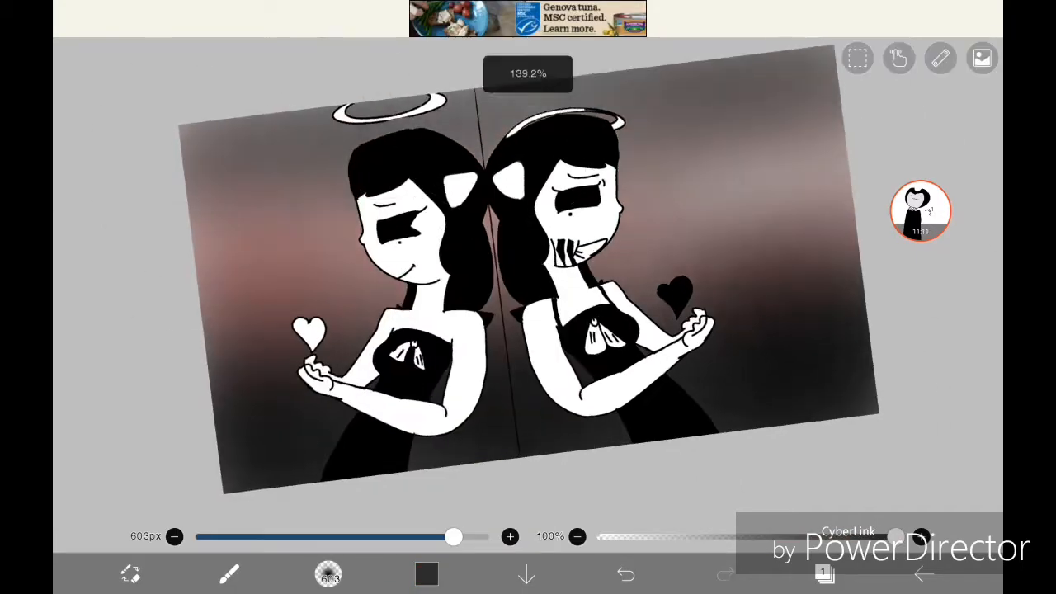
{"action": "left_click", "coordinate": [427, 574]}
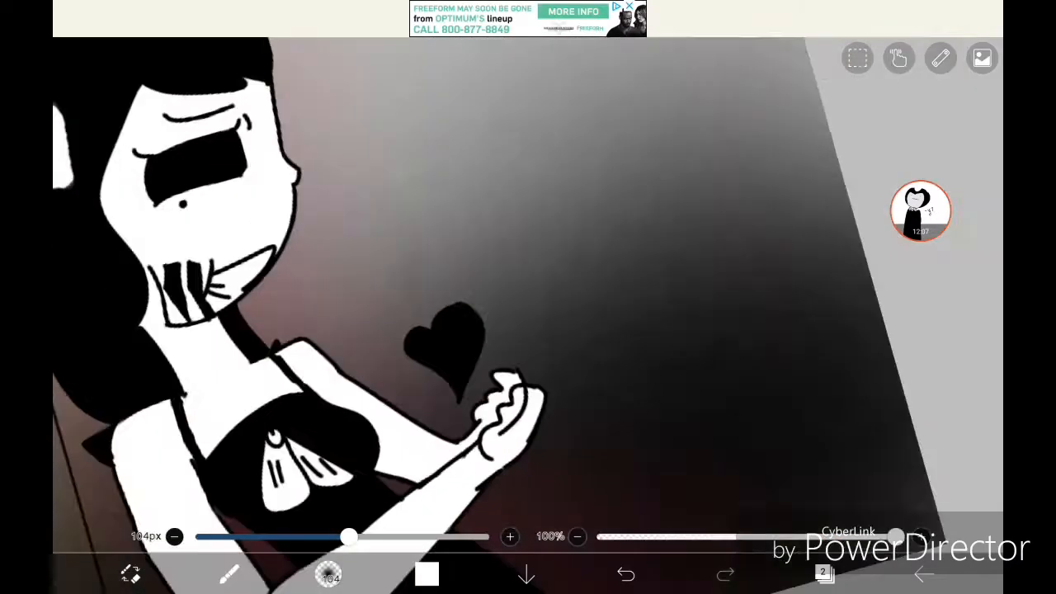
Airbrush grey shadows and white heart glows, then enlarge the Blur tool size.
{"action": "left_click", "coordinate": [577, 537]}
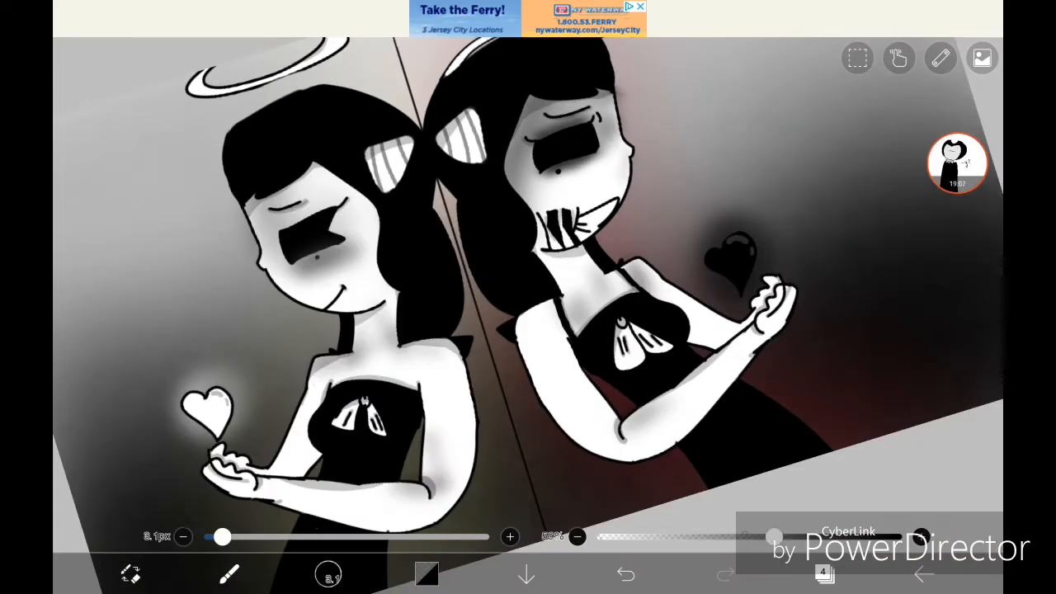
{"action": "left_click_drag", "start_coordinate": [221, 537], "coordinate": [485, 537]}
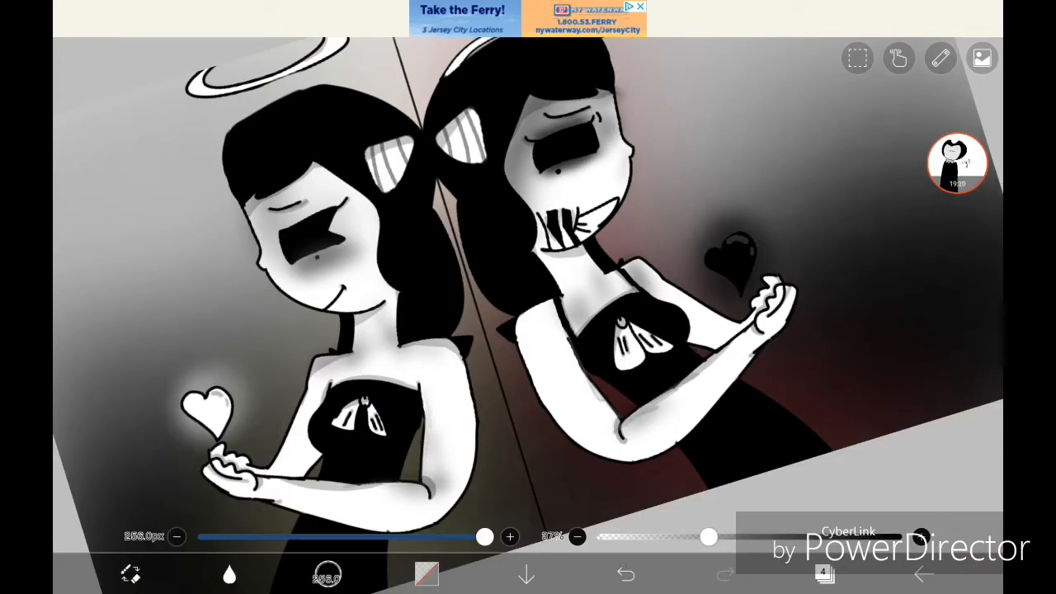